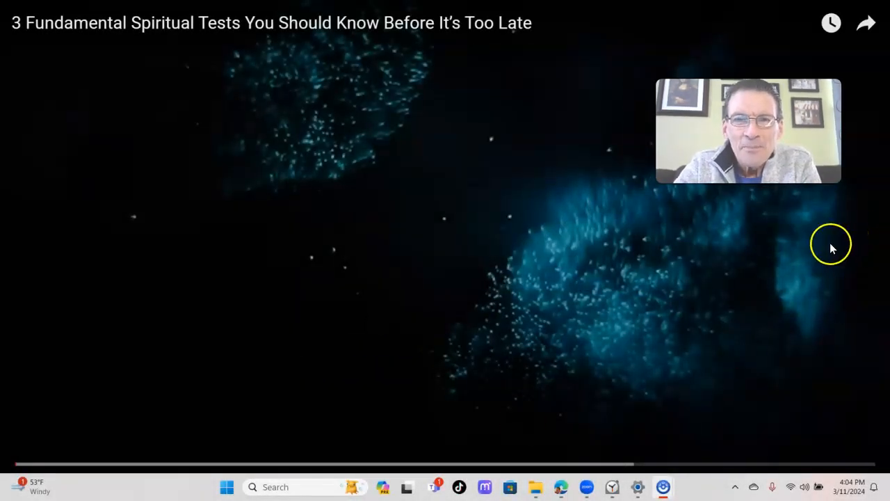
mouse_move(812, 261)
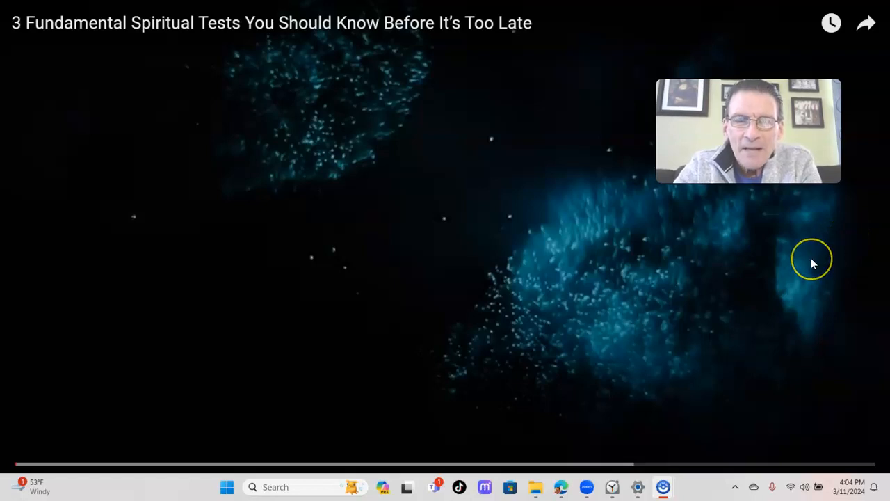
mouse_move(774, 274)
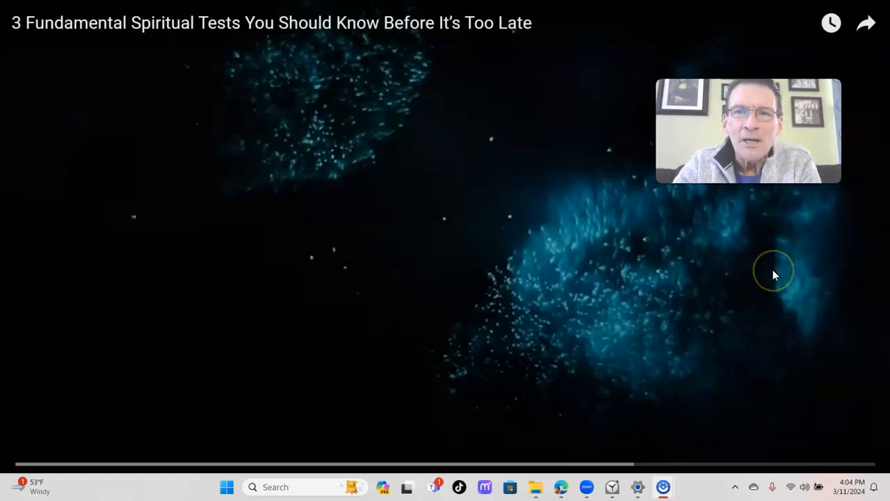
mouse_move(775, 276)
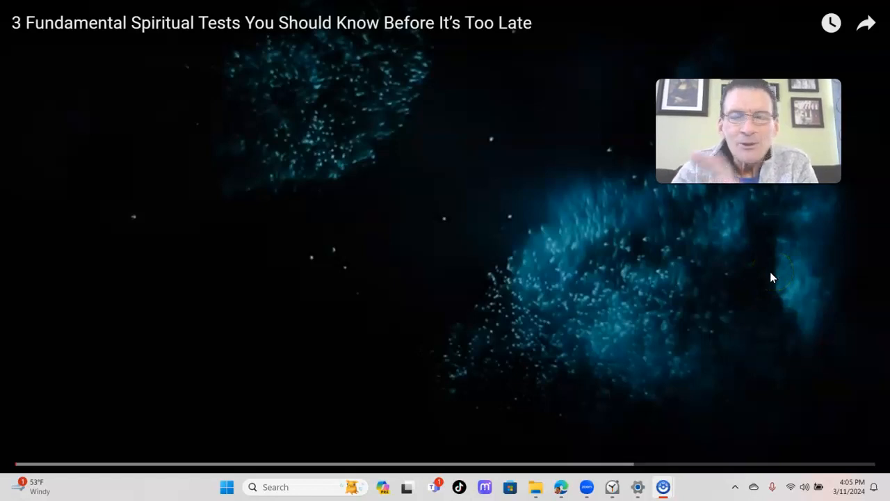